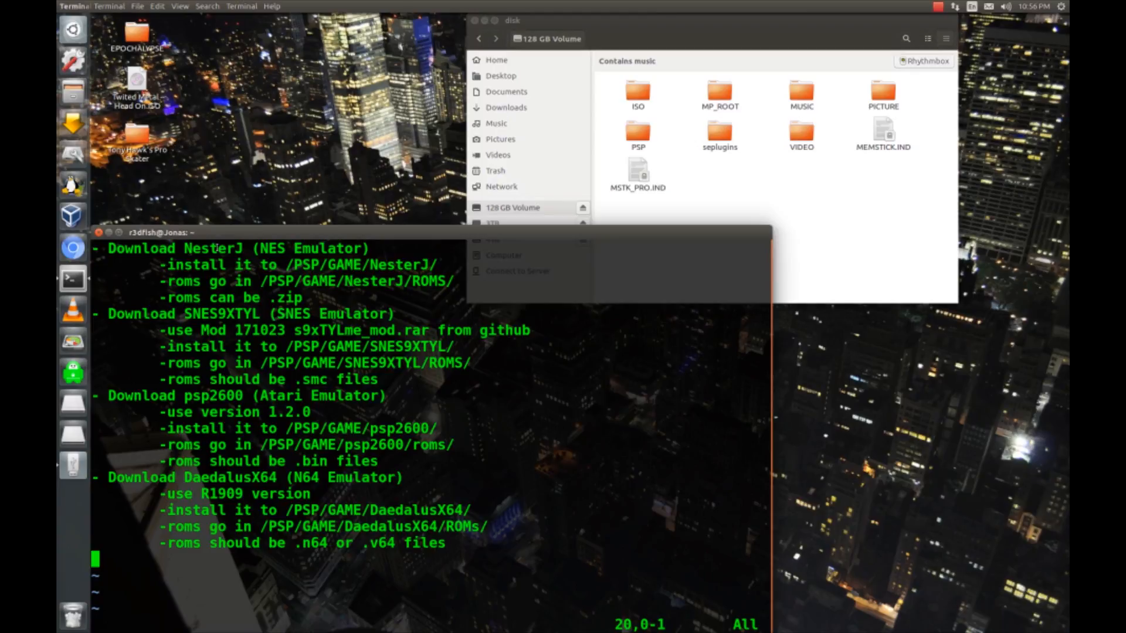
Highlight SNES9XTYL and DaedalusX64 in the vim emulator notes, then launch a Chromium tab.
double_click(221, 313)
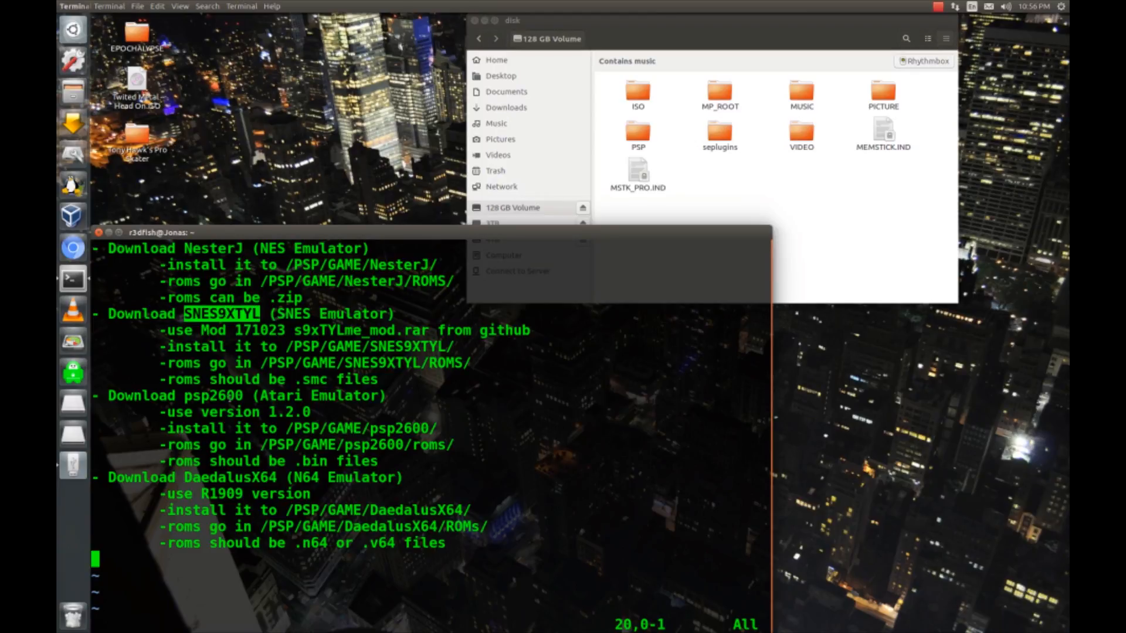
double_click(230, 478)
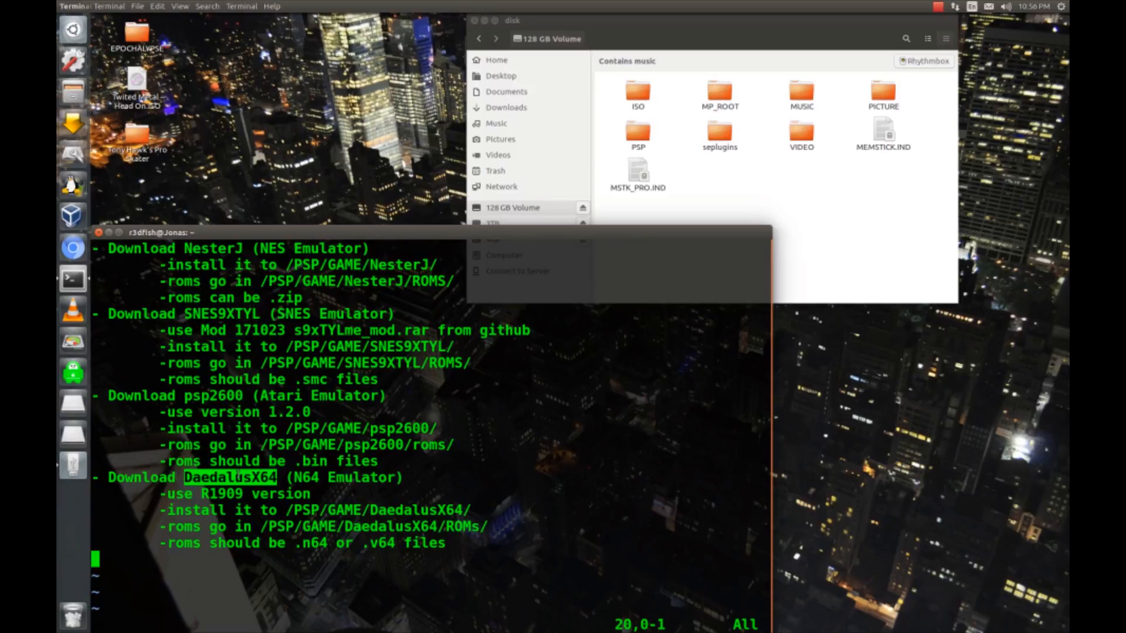
left_click(73, 248)
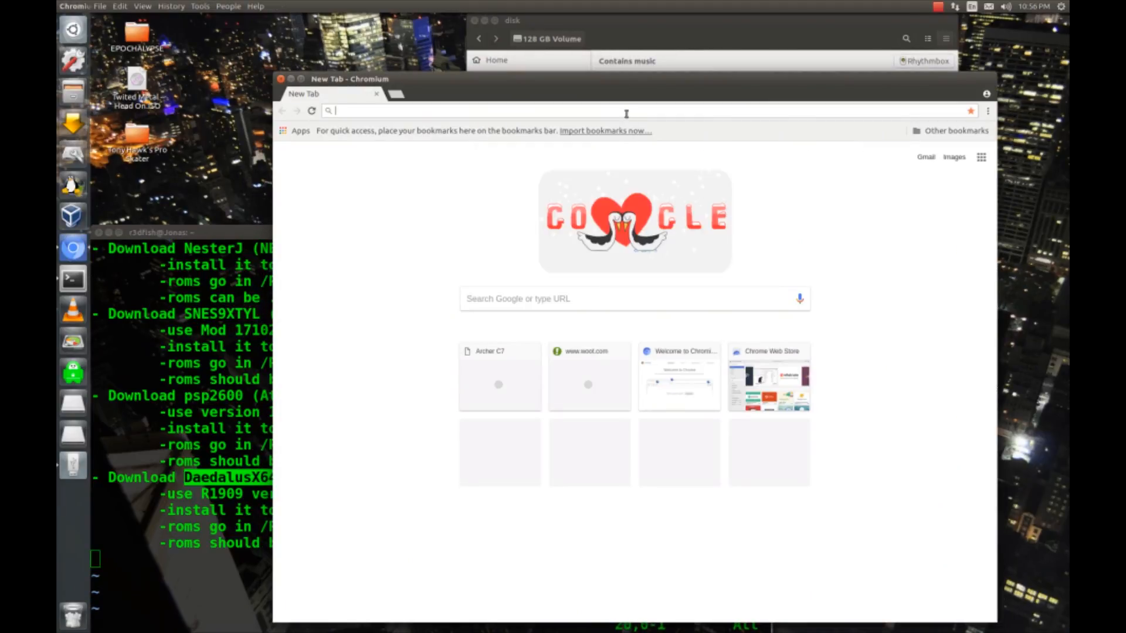
Get NesterJ v1.13 via Emuparadise and s9xTYLme_mod.rar from snes9xTYL GitHub releases.
type("nesterj")
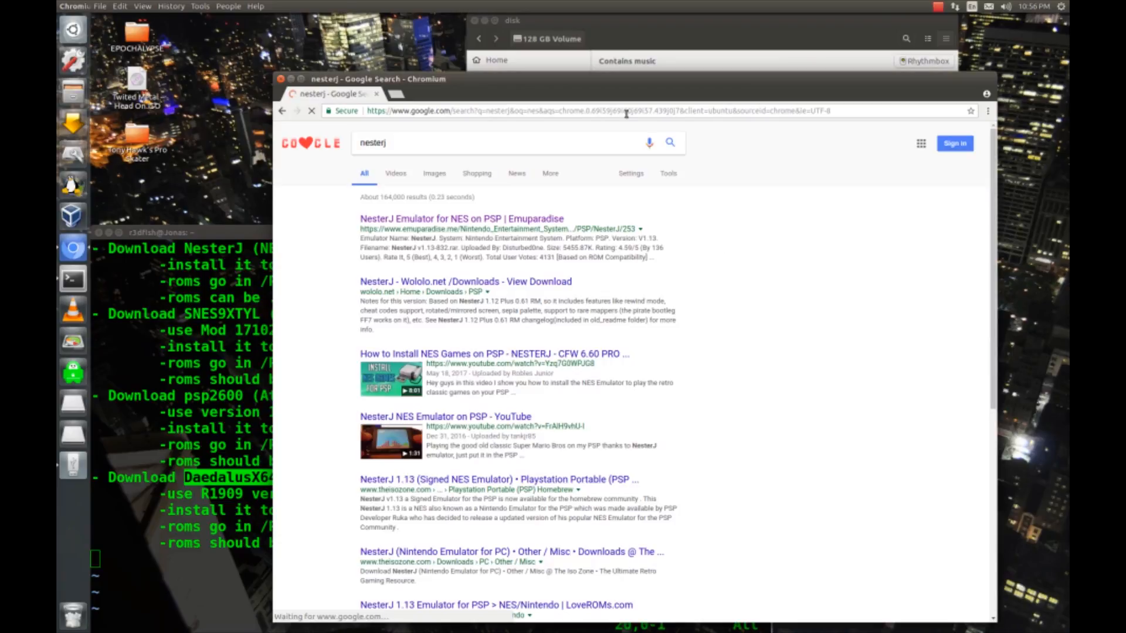
left_click(461, 218)
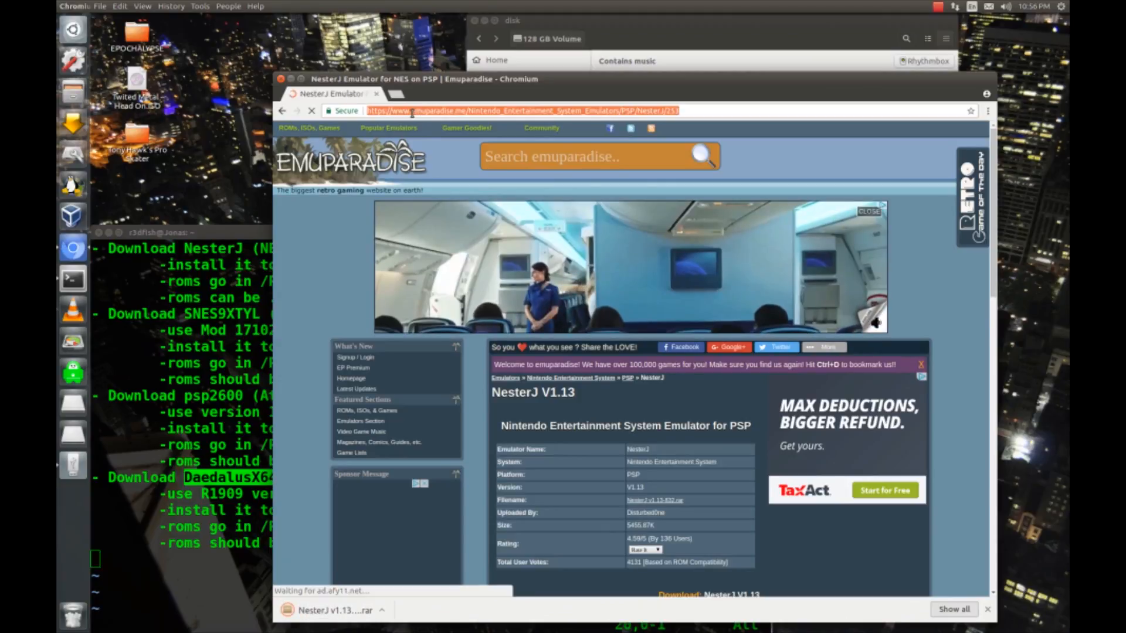
type("snes9xtyl")
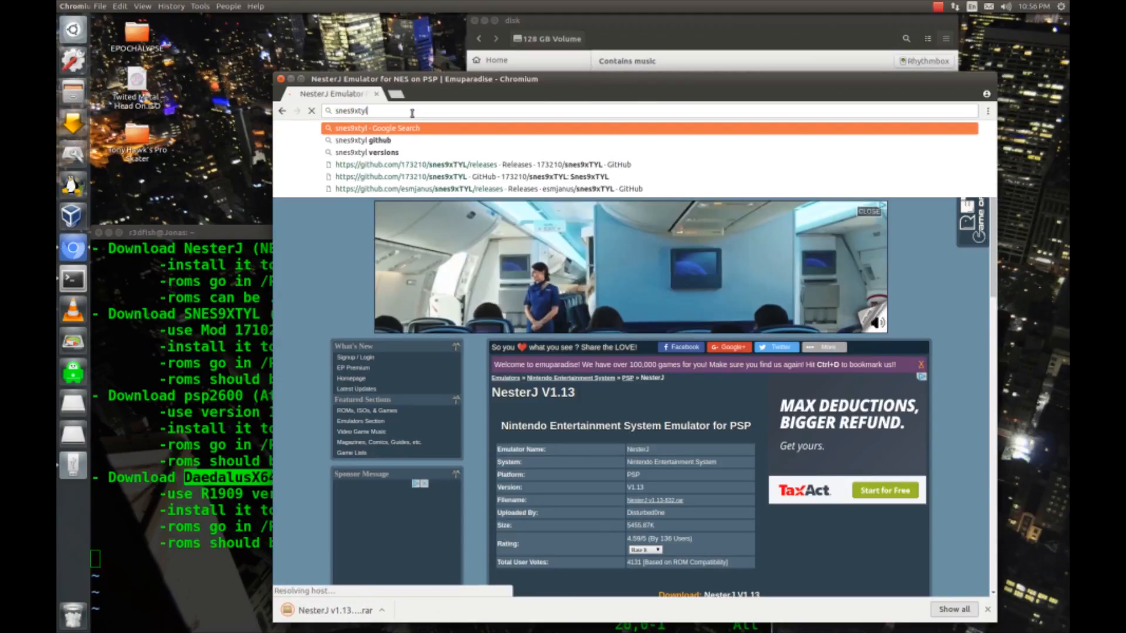
left_click(365, 140)
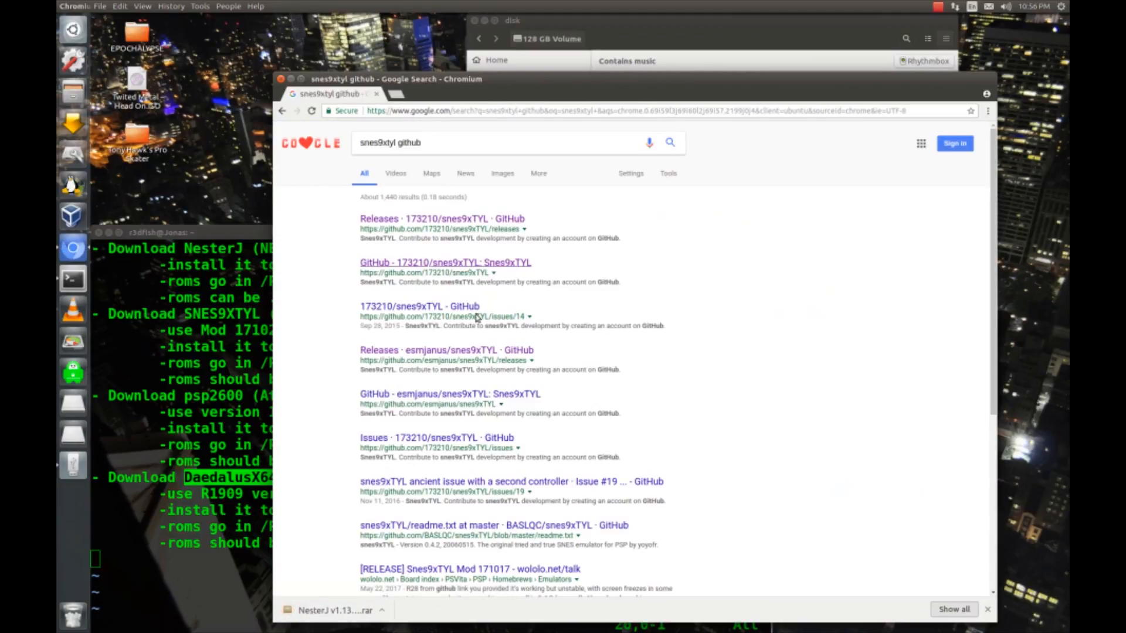
left_click(431, 354)
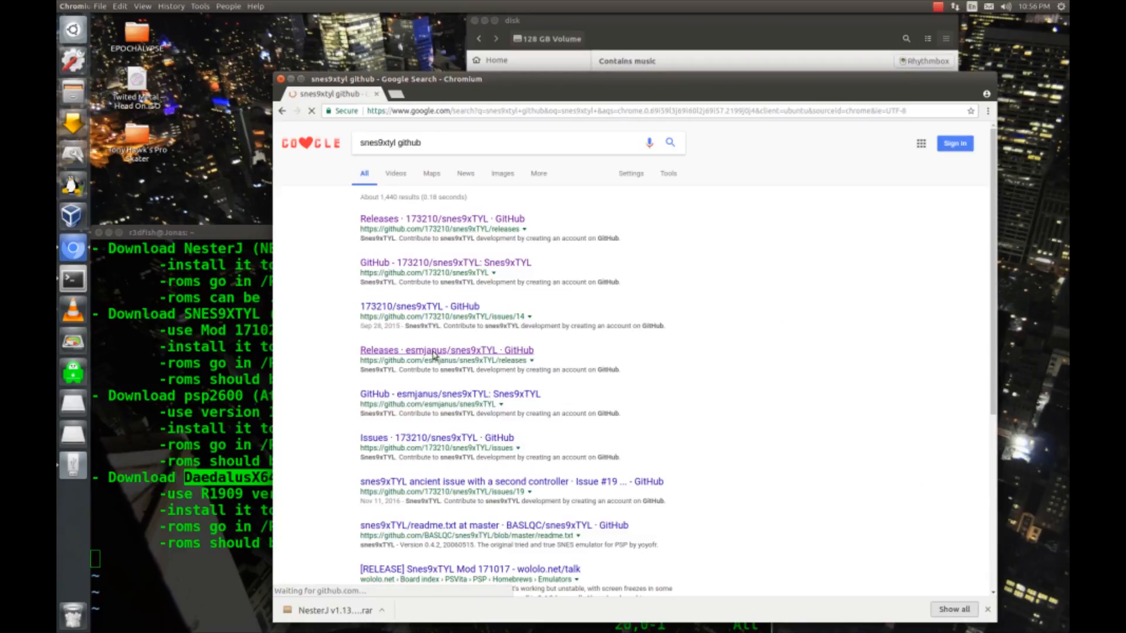
left_click(446, 350)
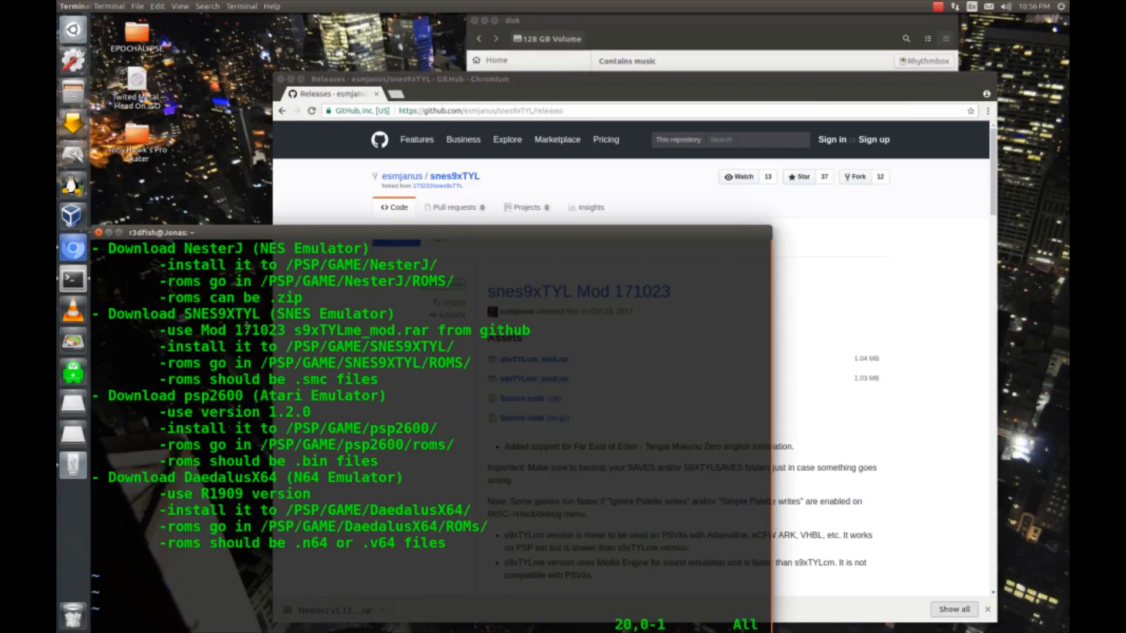
double_click(260, 329)
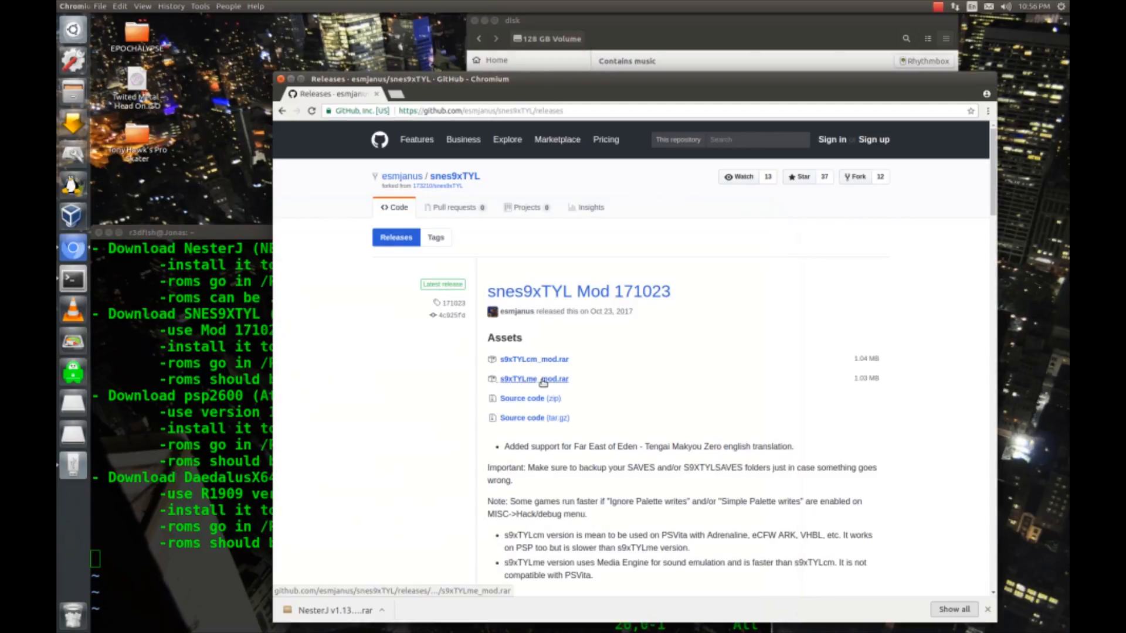
left_click(518, 380)
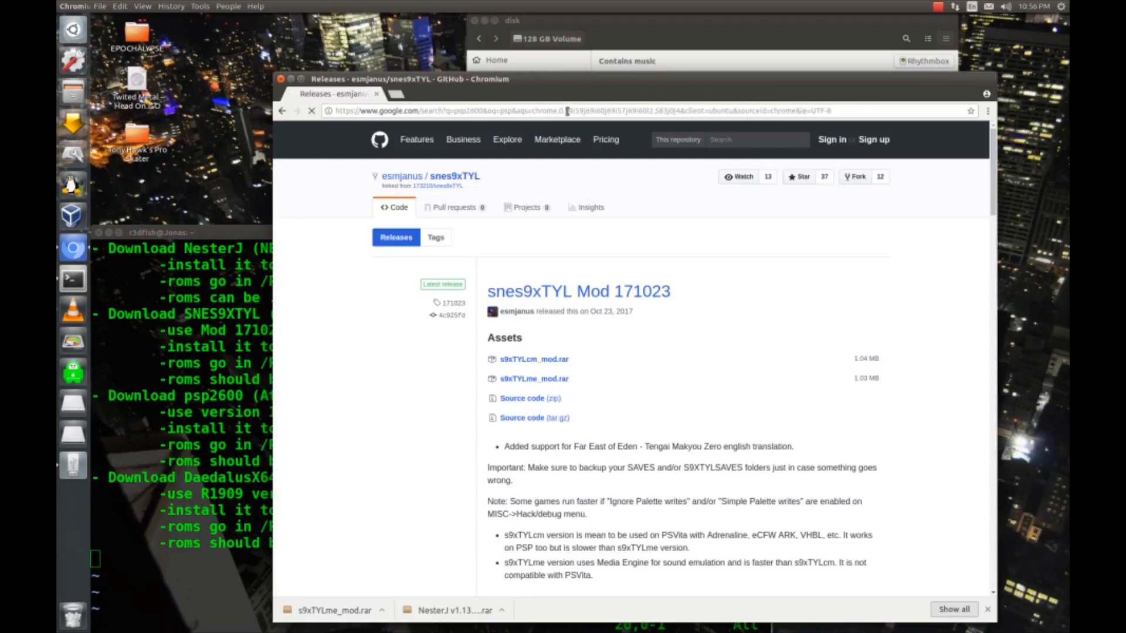
Download the PSP 2600 1.2.0 zip from PSX-Place and DaedalusX64 Beta R1909 from Emuparadise.
key("Return")
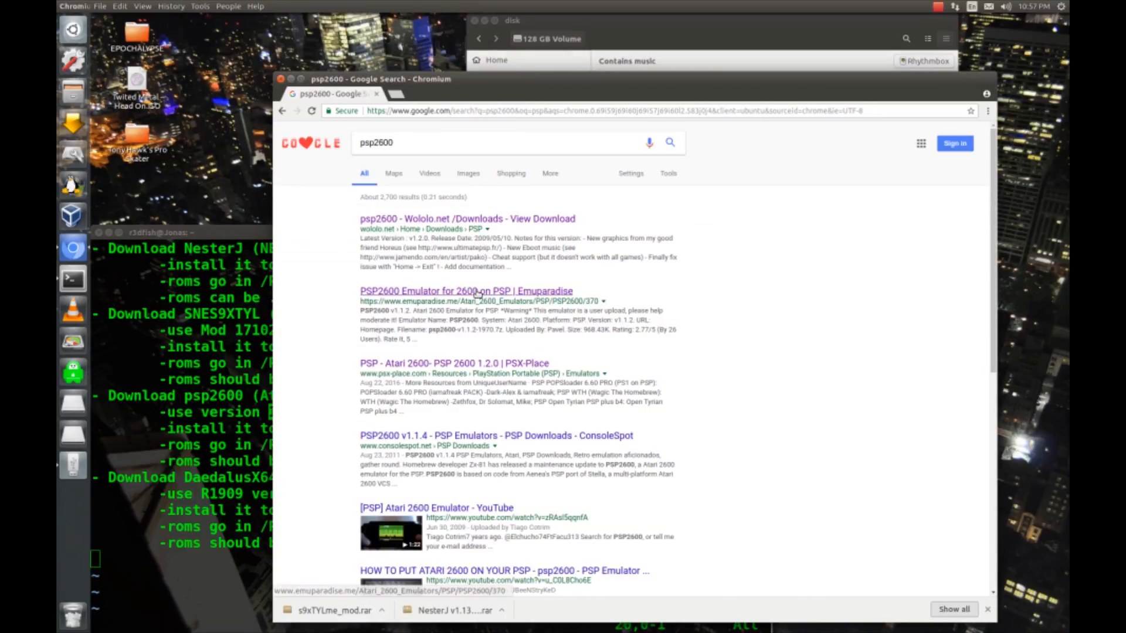
left_click(453, 364)
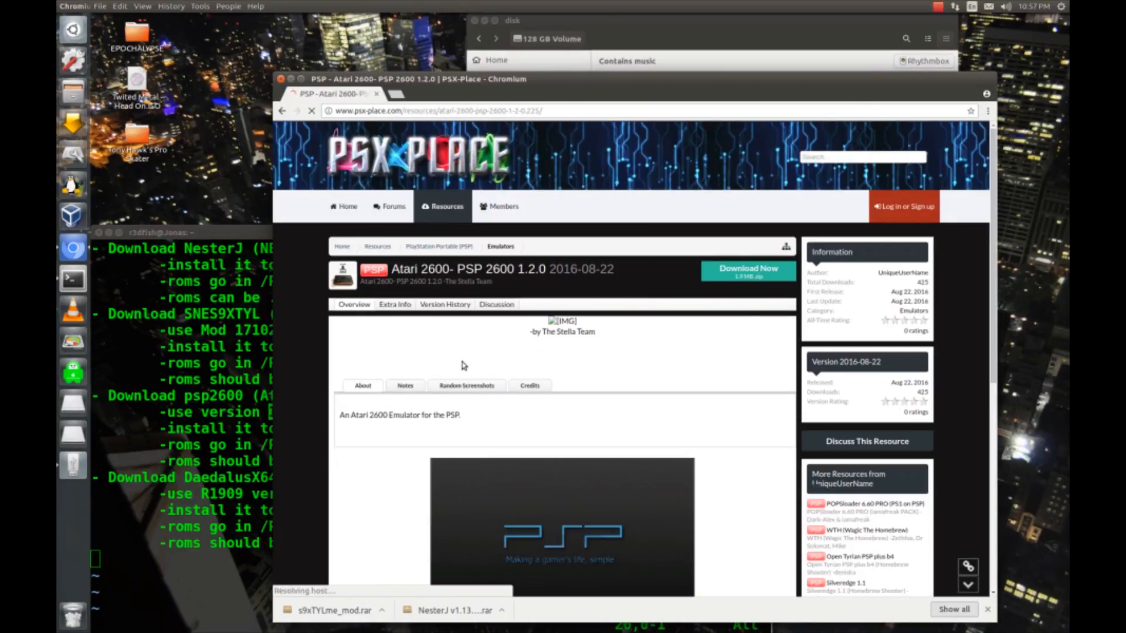
left_click(747, 271)
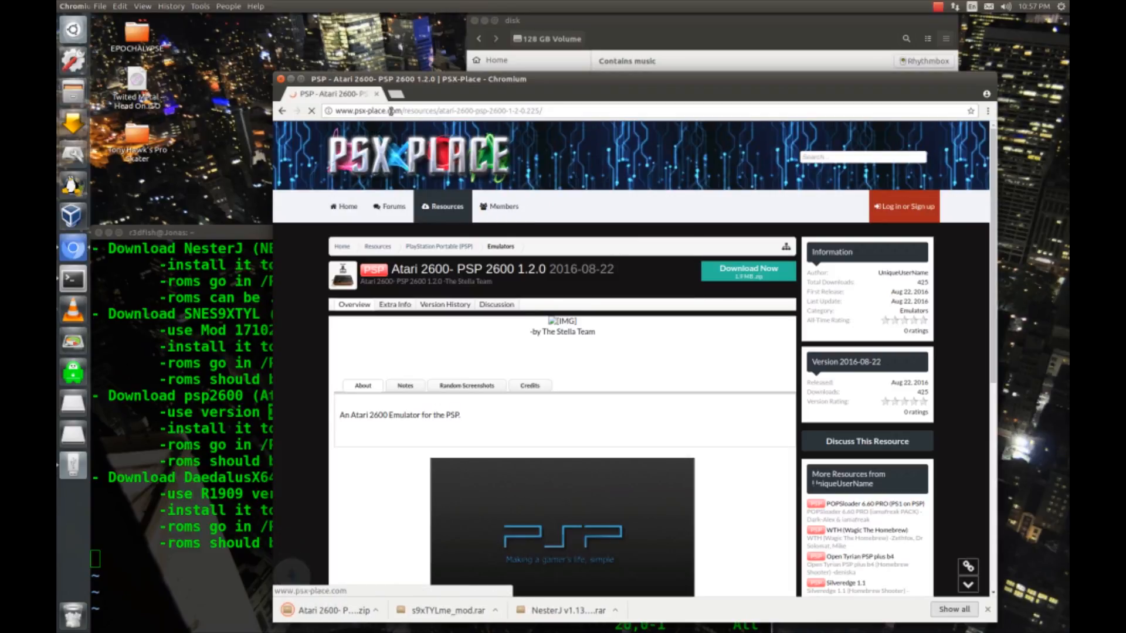
type("daedalusx64")
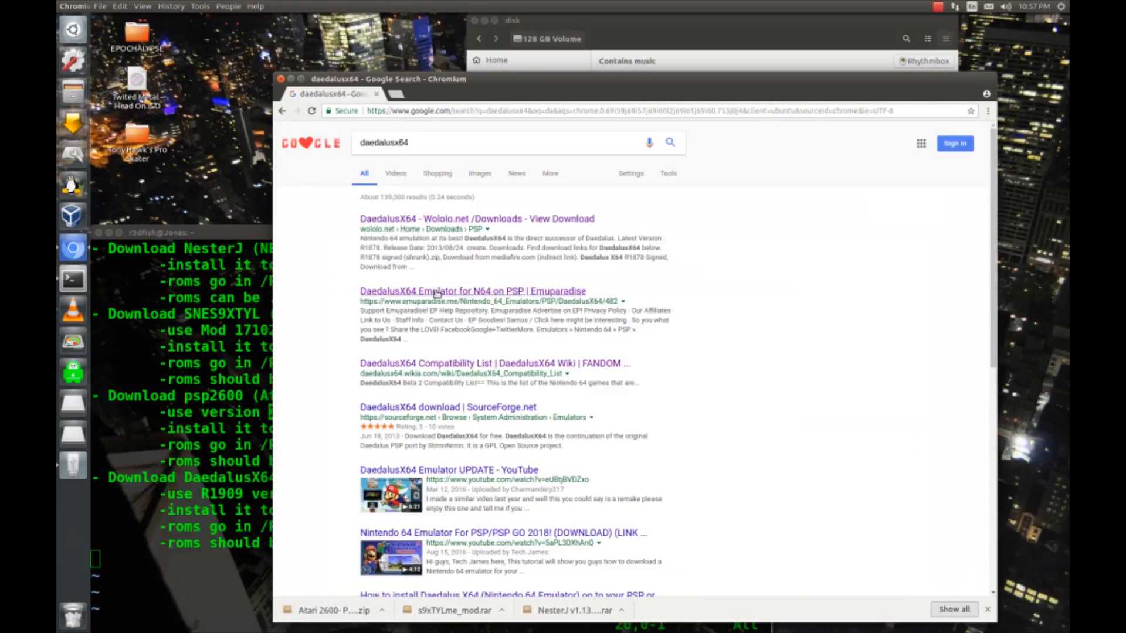
left_click(472, 291)
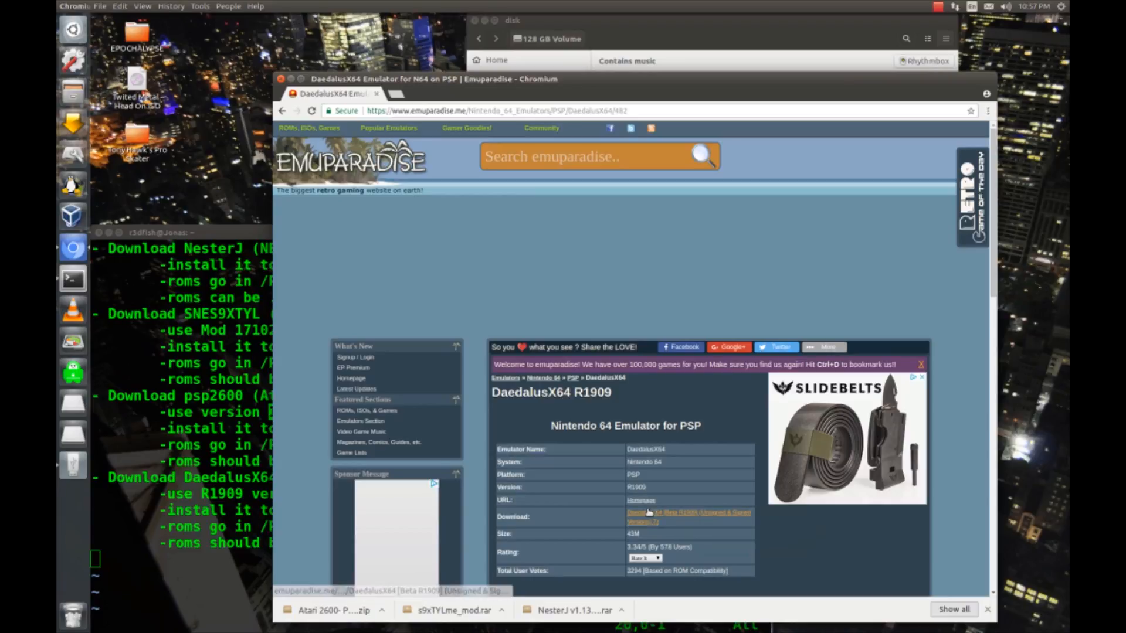
left_click(688, 515)
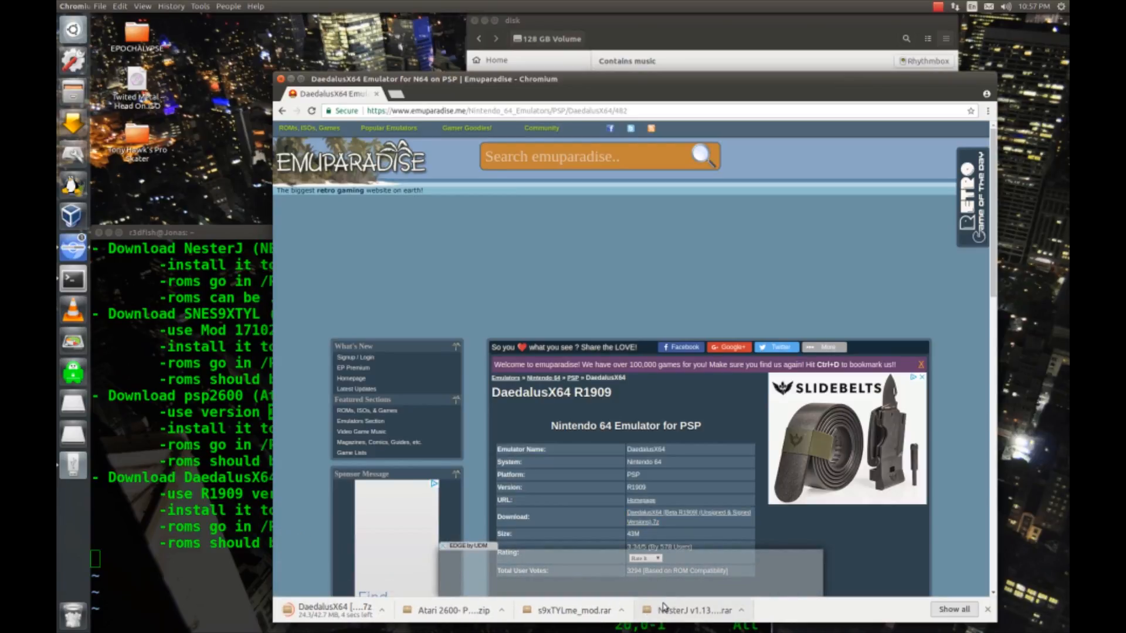
Extract the s9xTYLmecm_mod folder from the downloaded archives into PSP/GAME and quit Archive Manager.
left_click(693, 610)
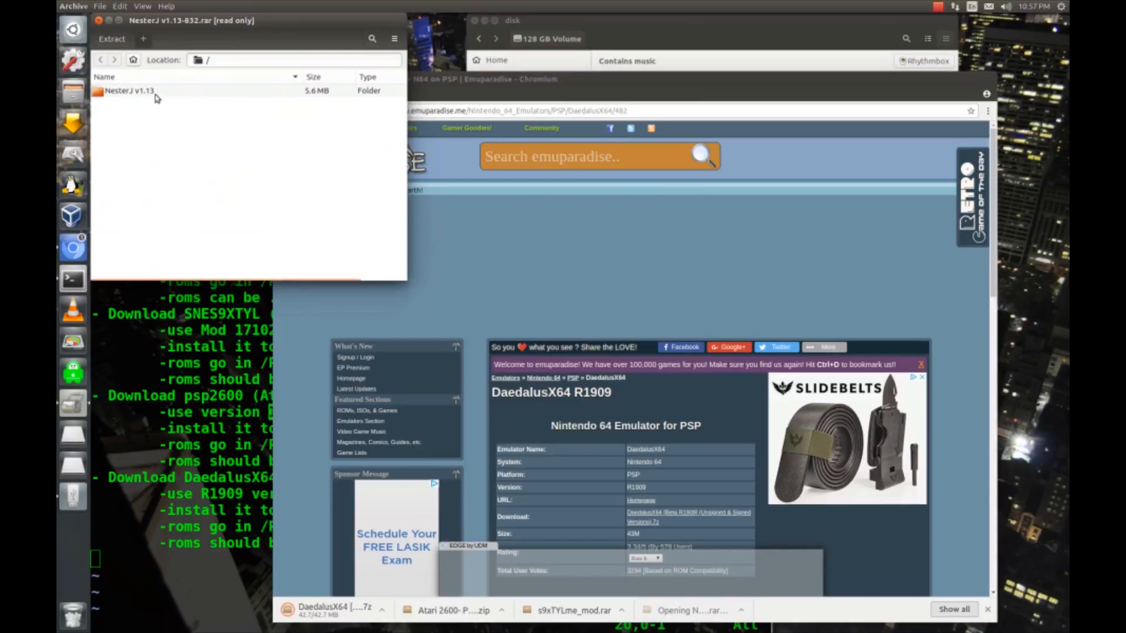
double_click(131, 90)
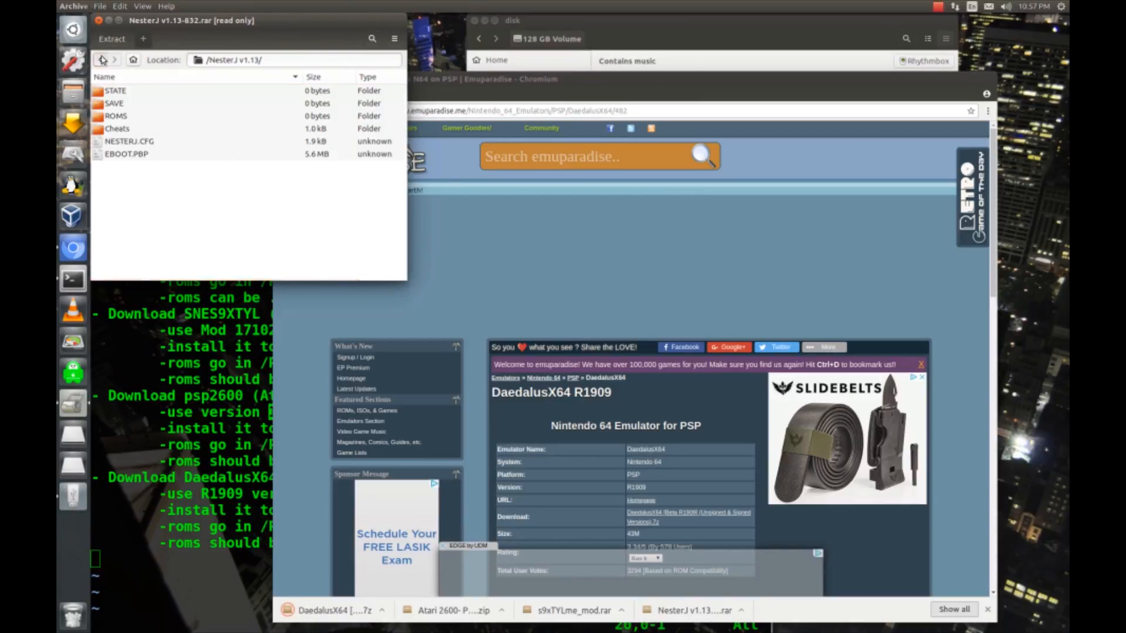
left_click(111, 39)
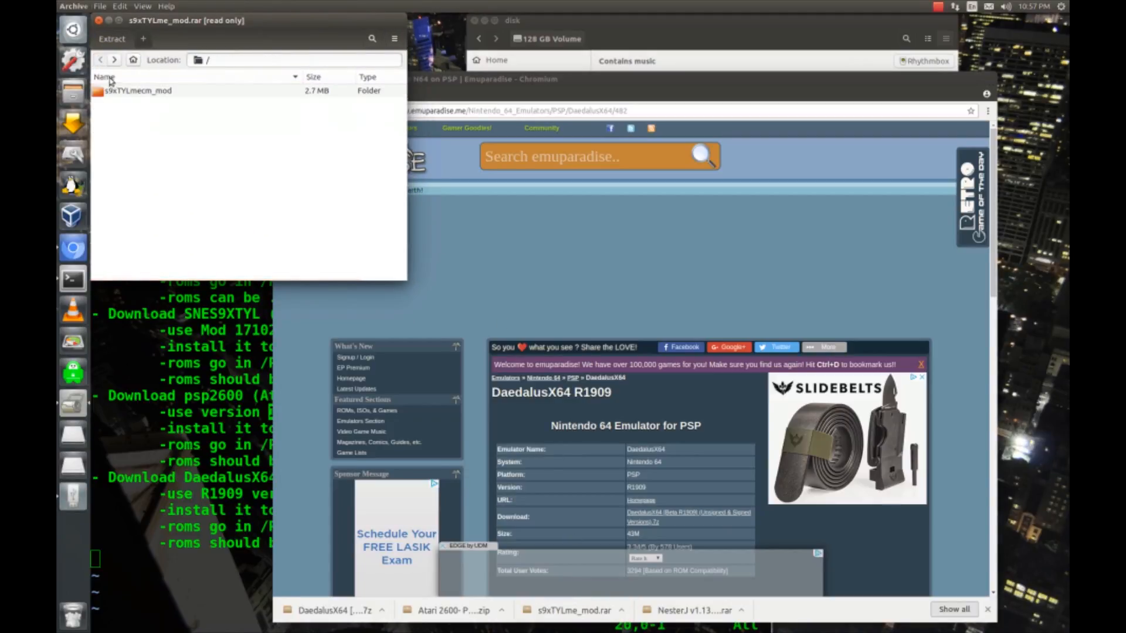
left_click(111, 38)
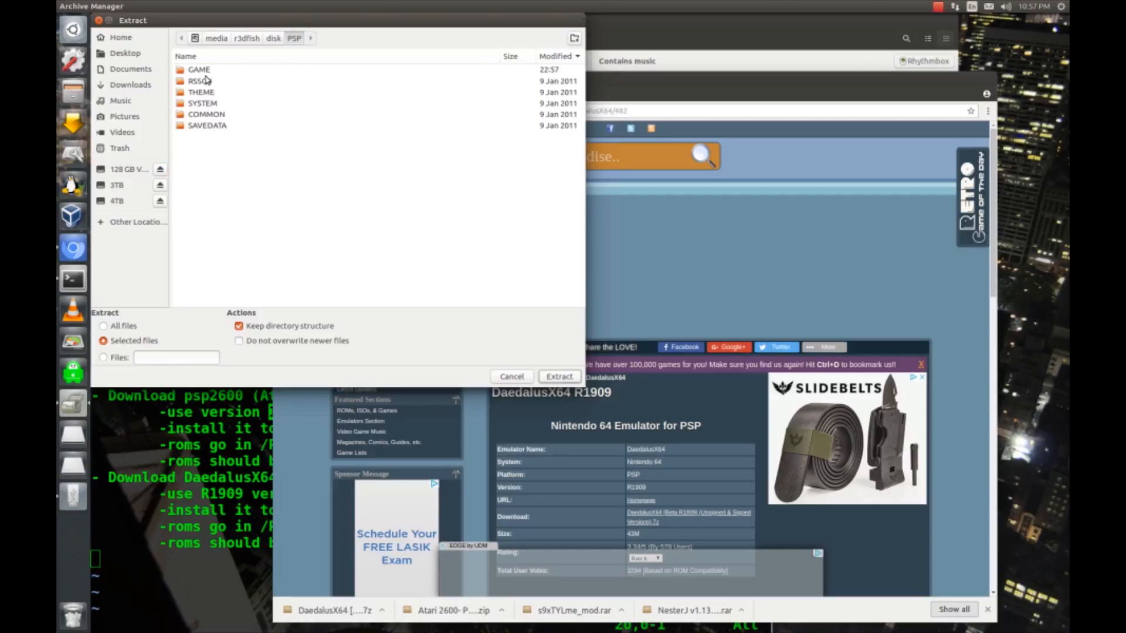
left_click(559, 377)
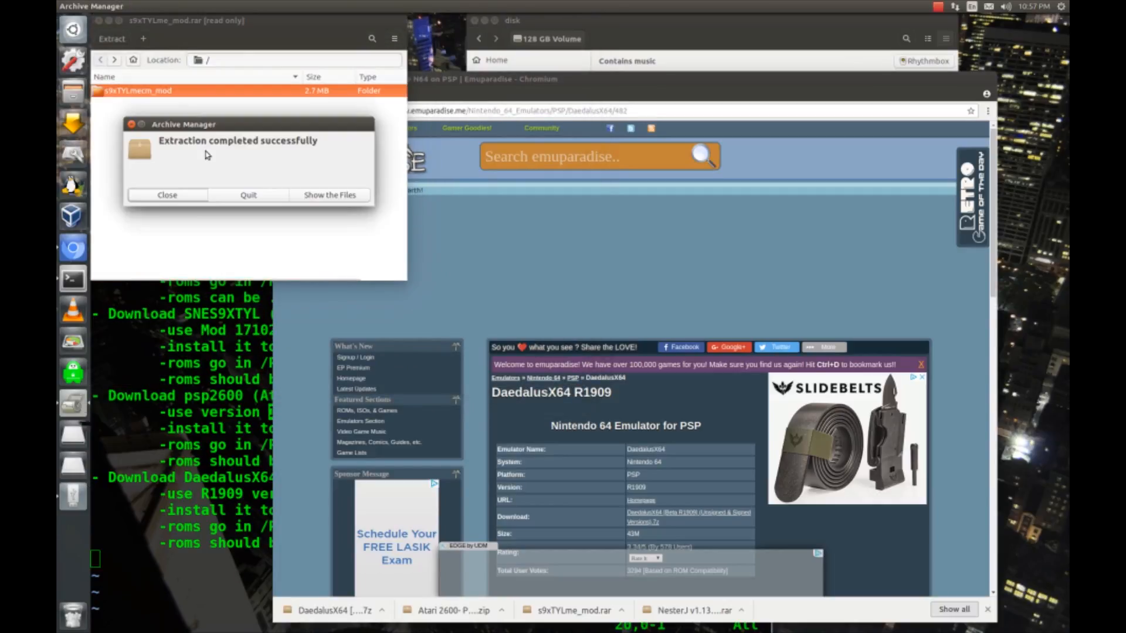
left_click(166, 195)
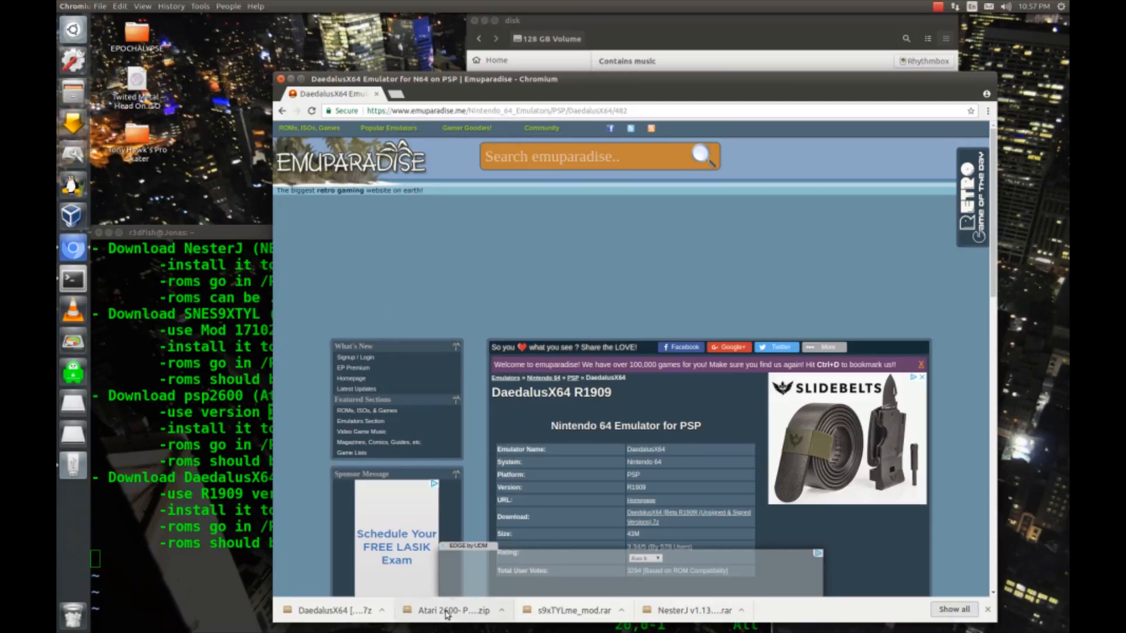
Unpack the Atari 2600- PSP 2600 1.2.0 folder into PSP/GAME and quit.
left_click(452, 610)
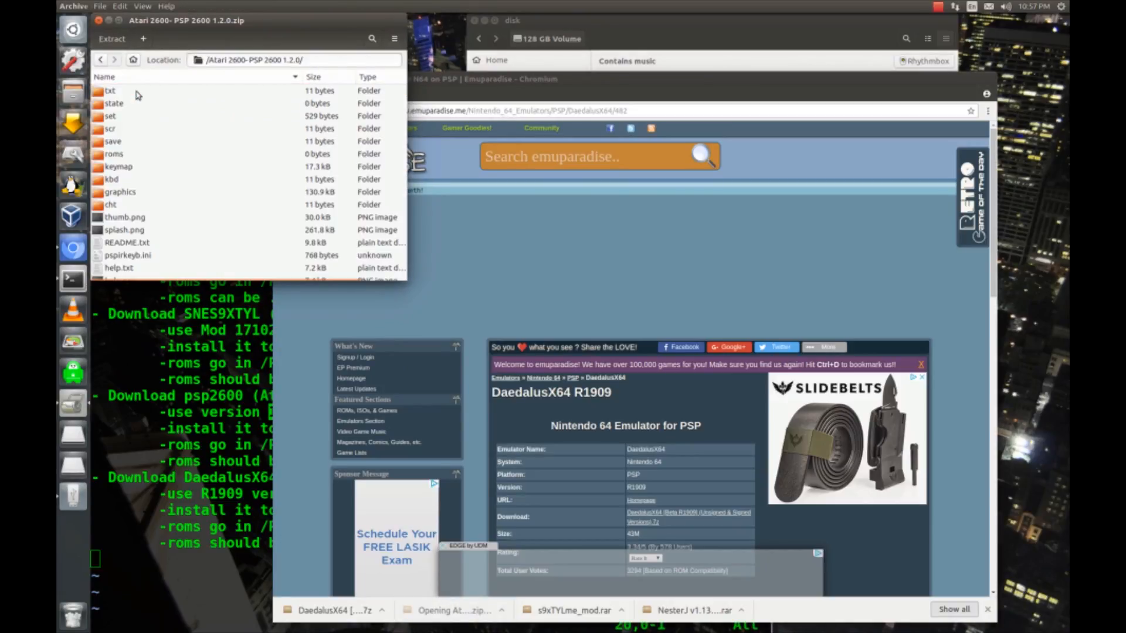
left_click(100, 60)
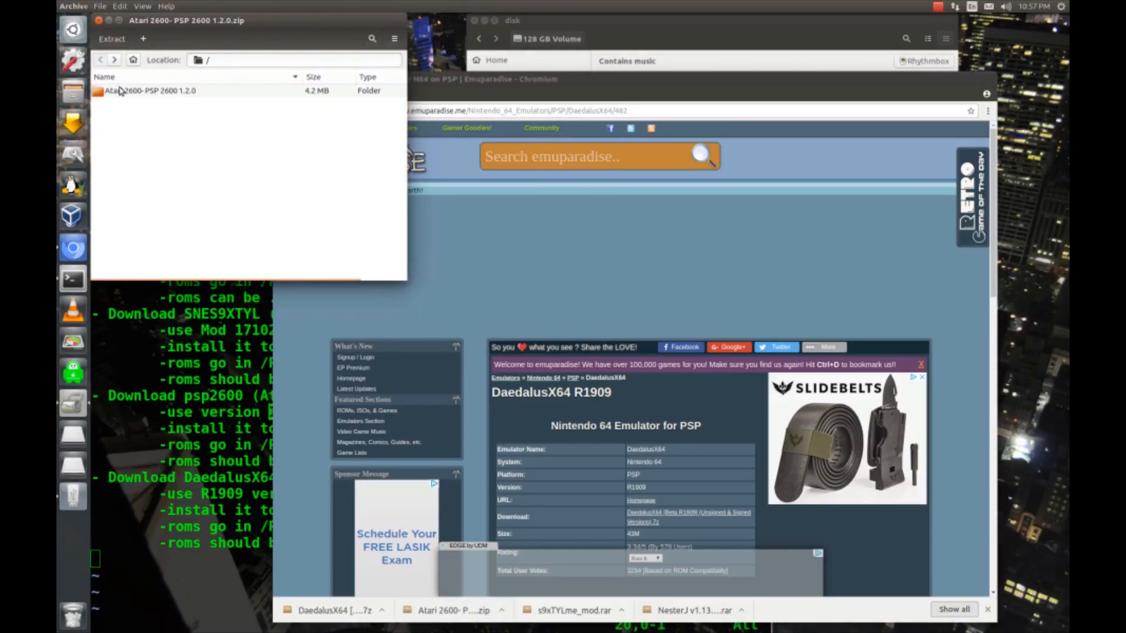
left_click(112, 38)
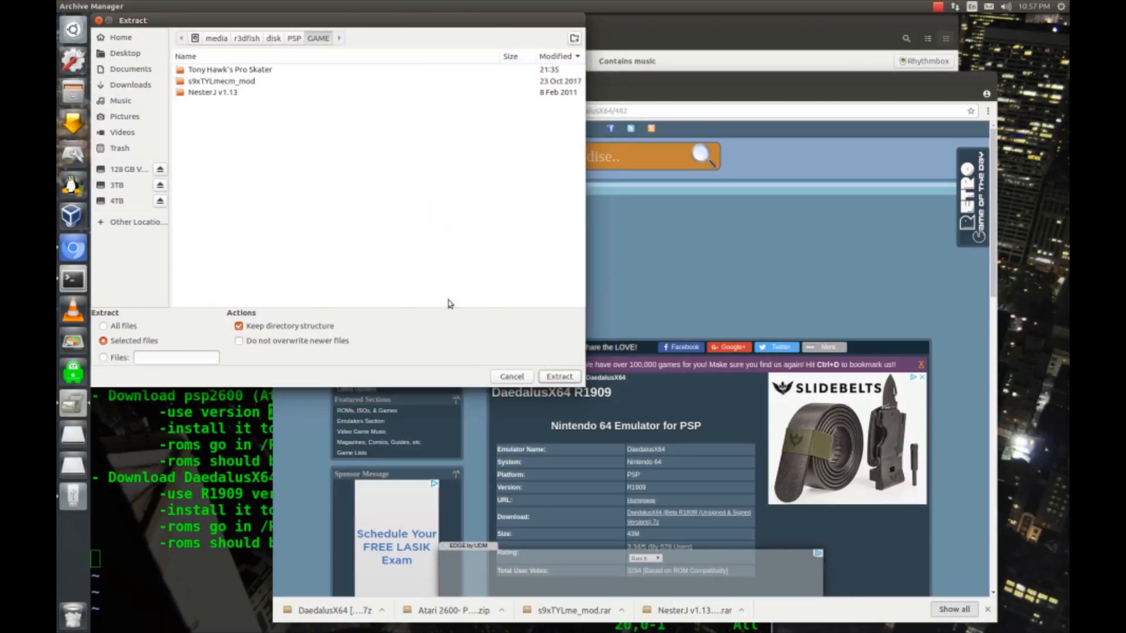
left_click(558, 376)
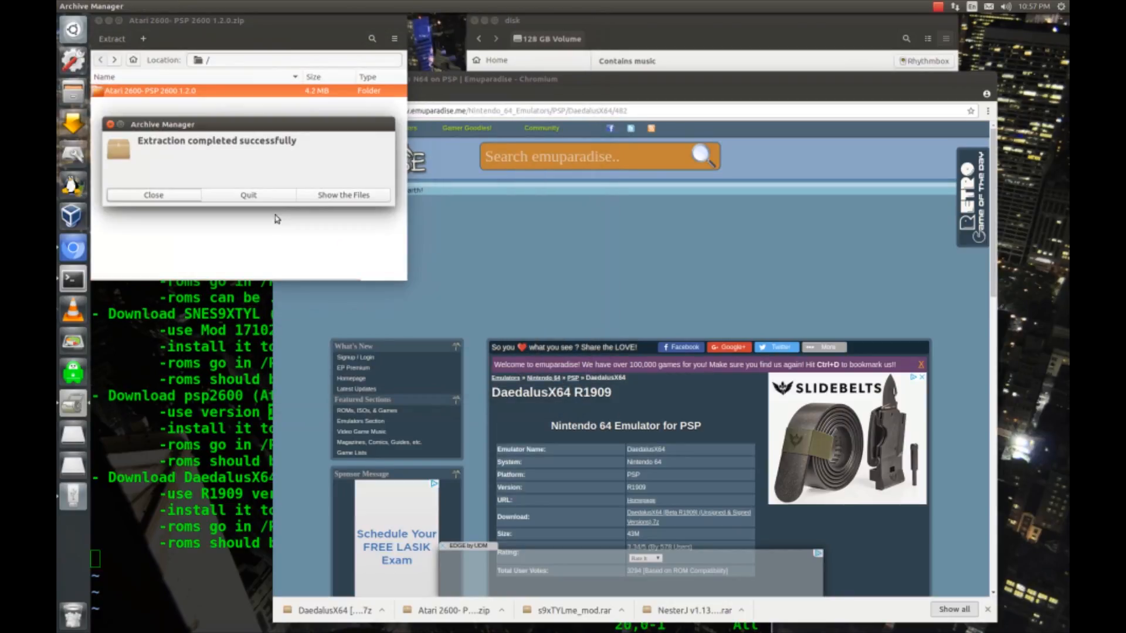
left_click(153, 194)
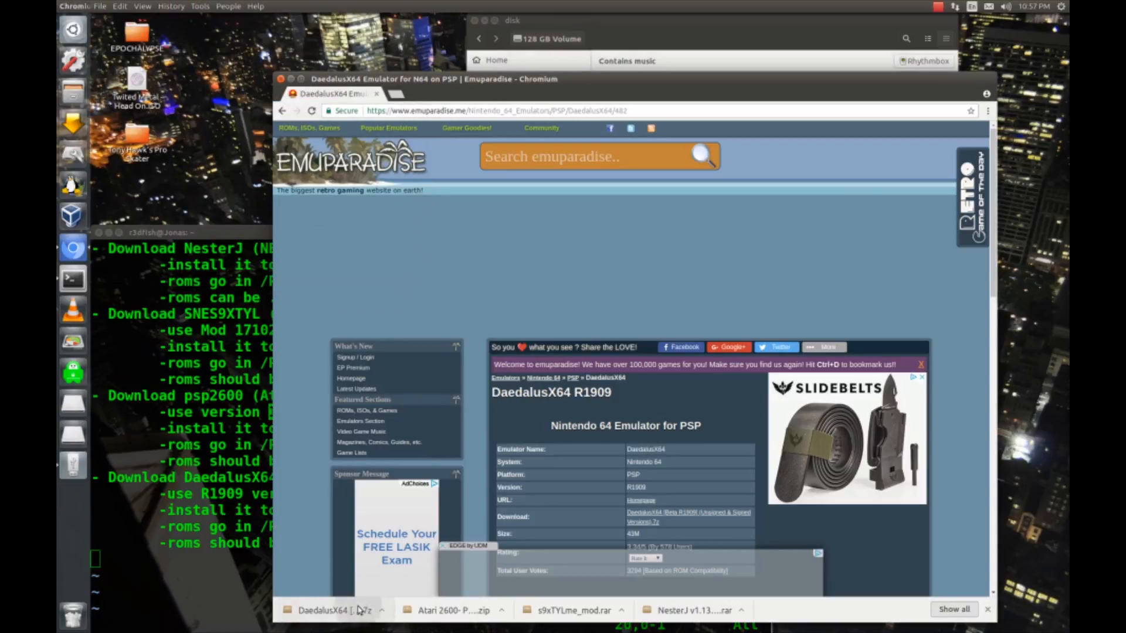
Unpack DaedalusX64 [R1909] from the 7z into the GAME folder and quit.
left_click(331, 610)
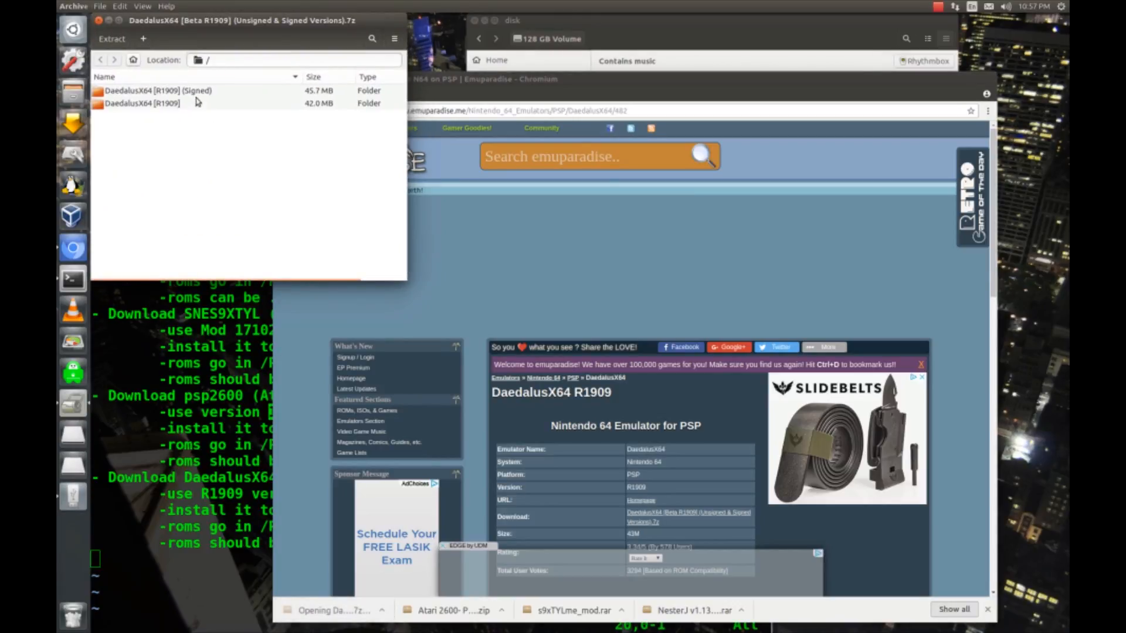
double_click(141, 103)
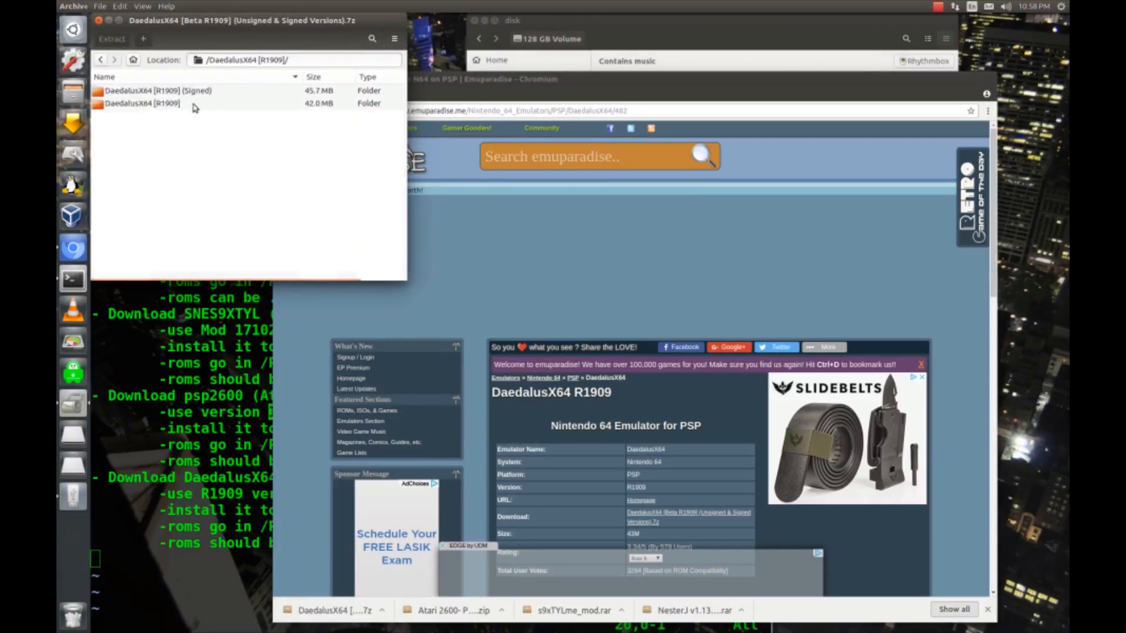
left_click(111, 39)
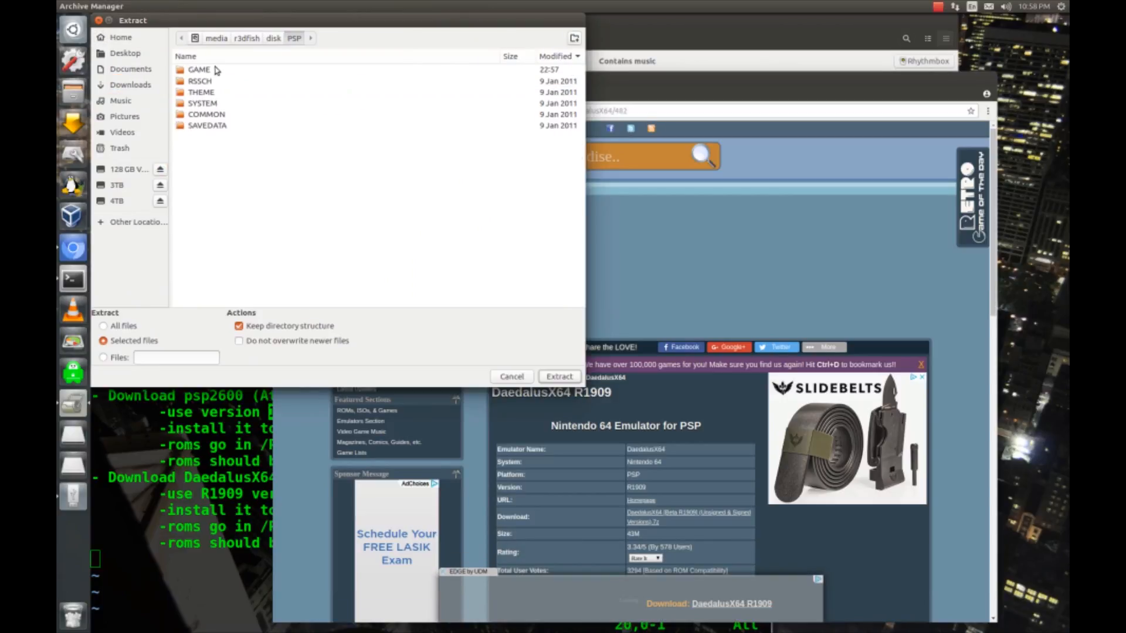
double_click(199, 69)
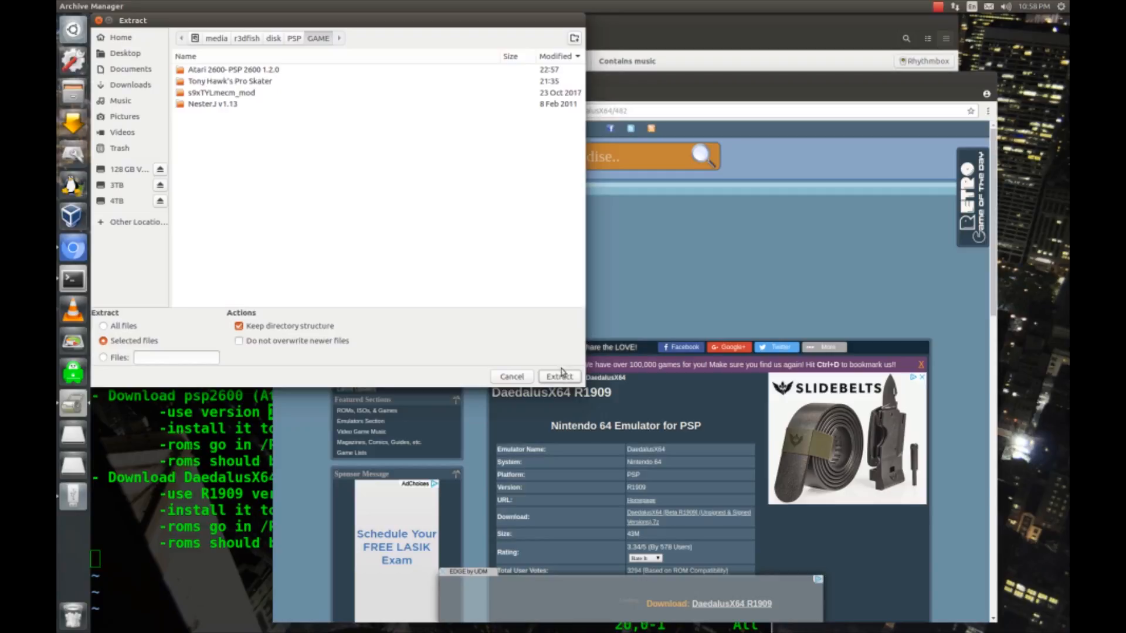
left_click(559, 375)
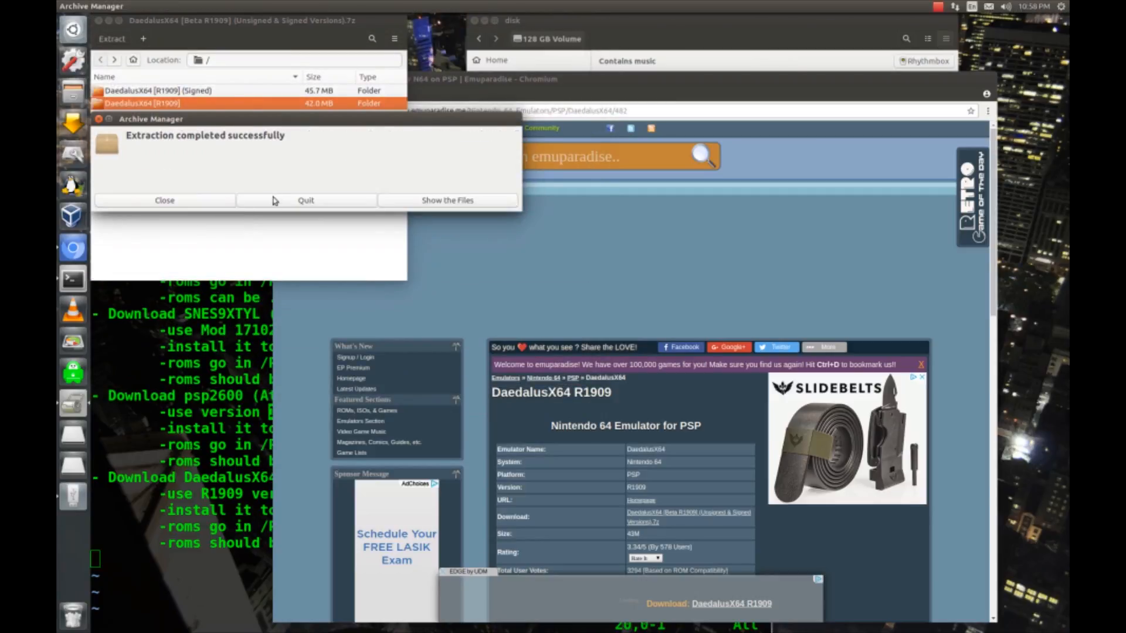
left_click(164, 200)
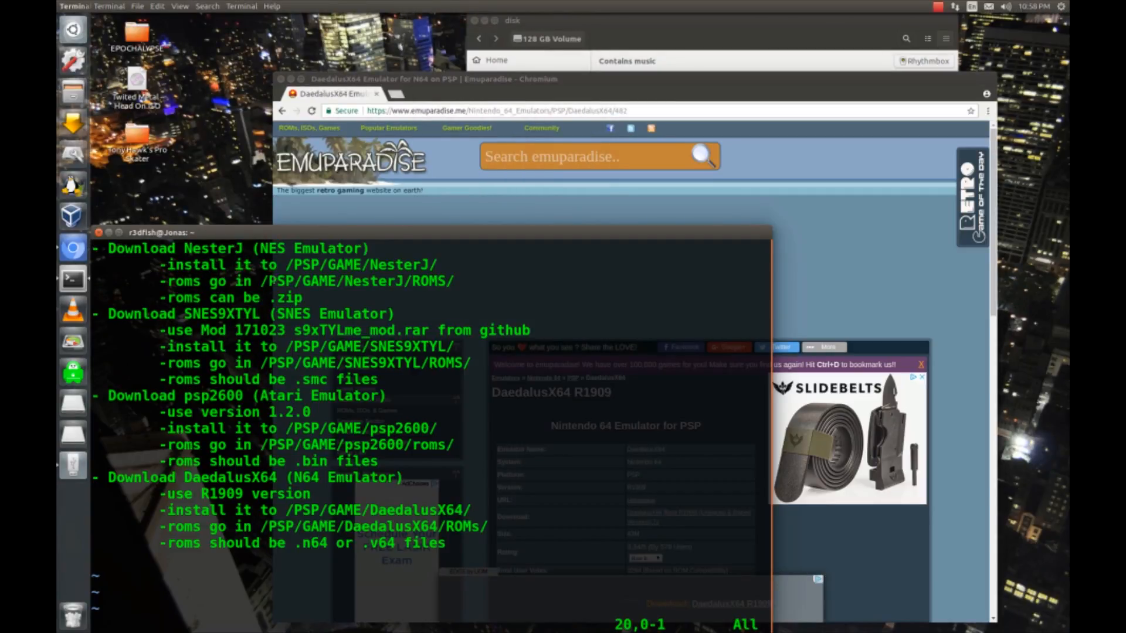